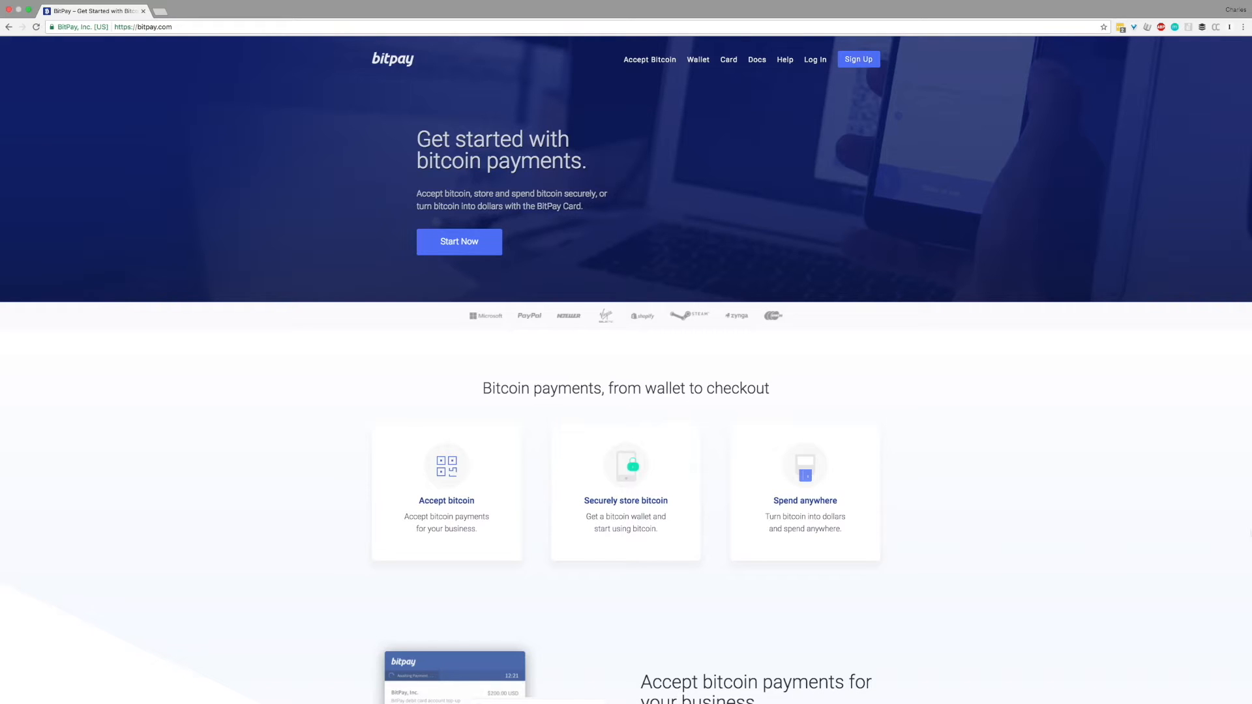
- Navigate the browser to bitpay.com to reach the BitPay homepage
click(222, 29)
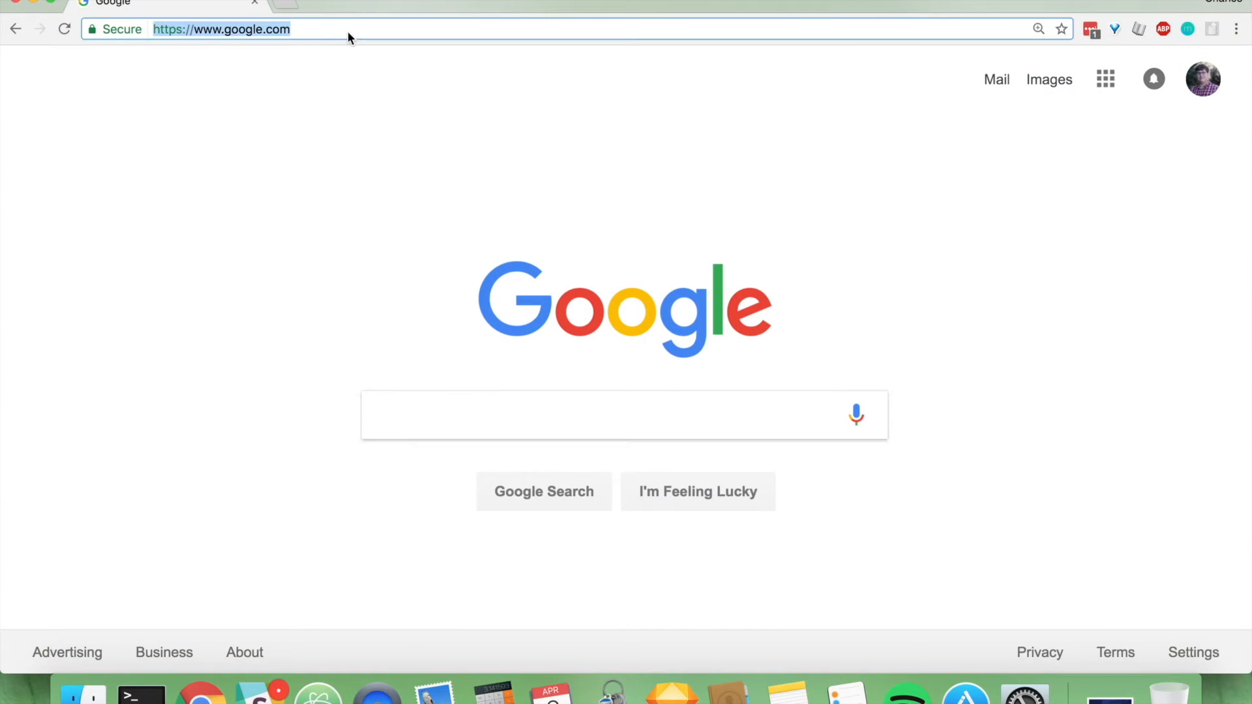
text(bitpay.com)
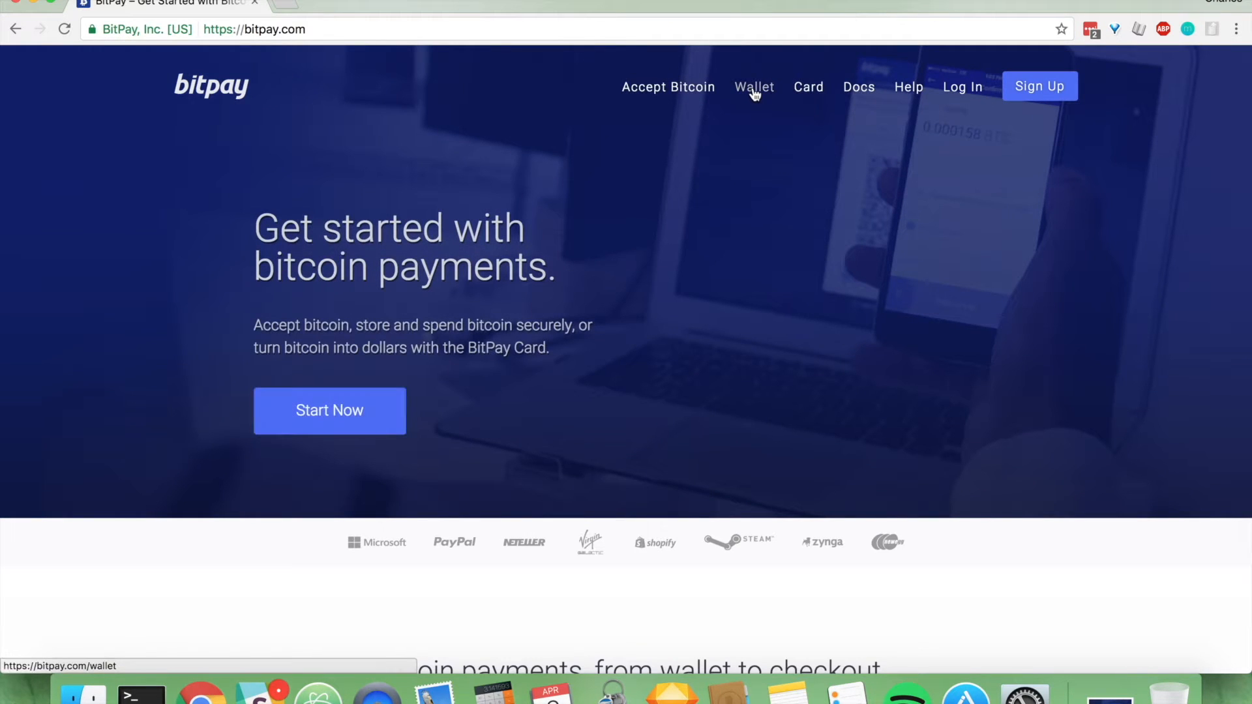
- Go to the Wallet page and bring the Download Anywhere platform options into view
click(753, 86)
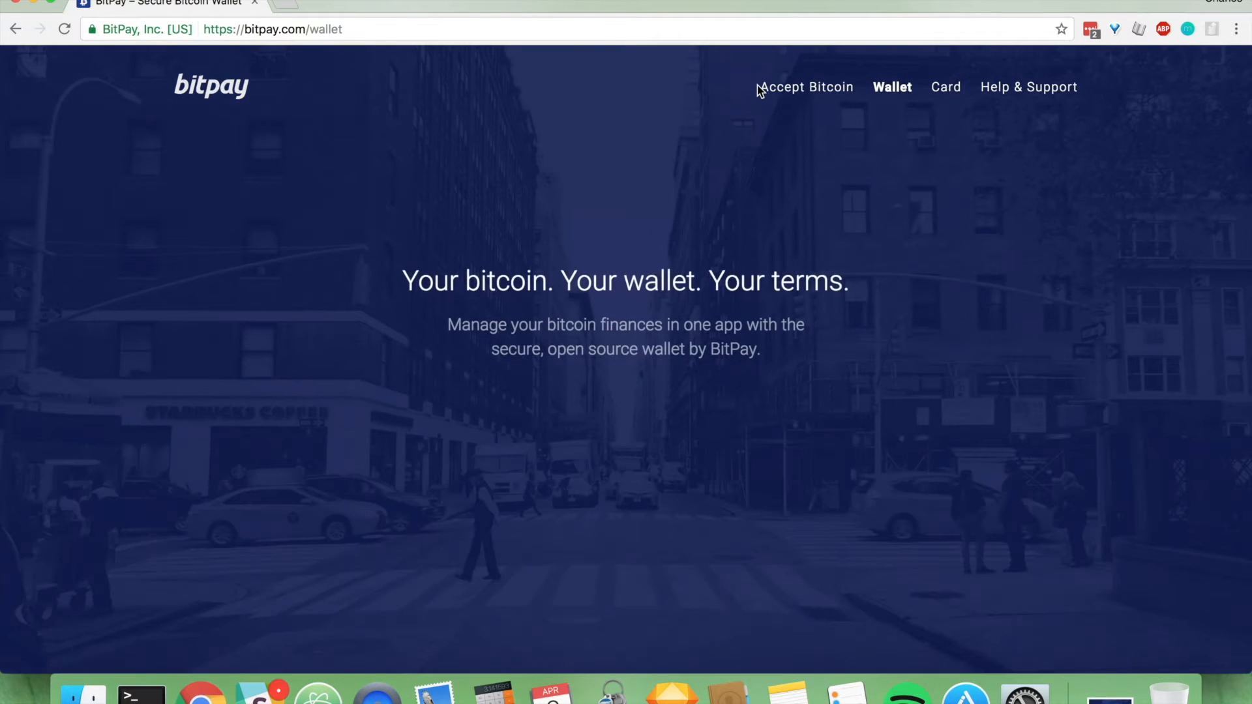
scroll(down, 3)
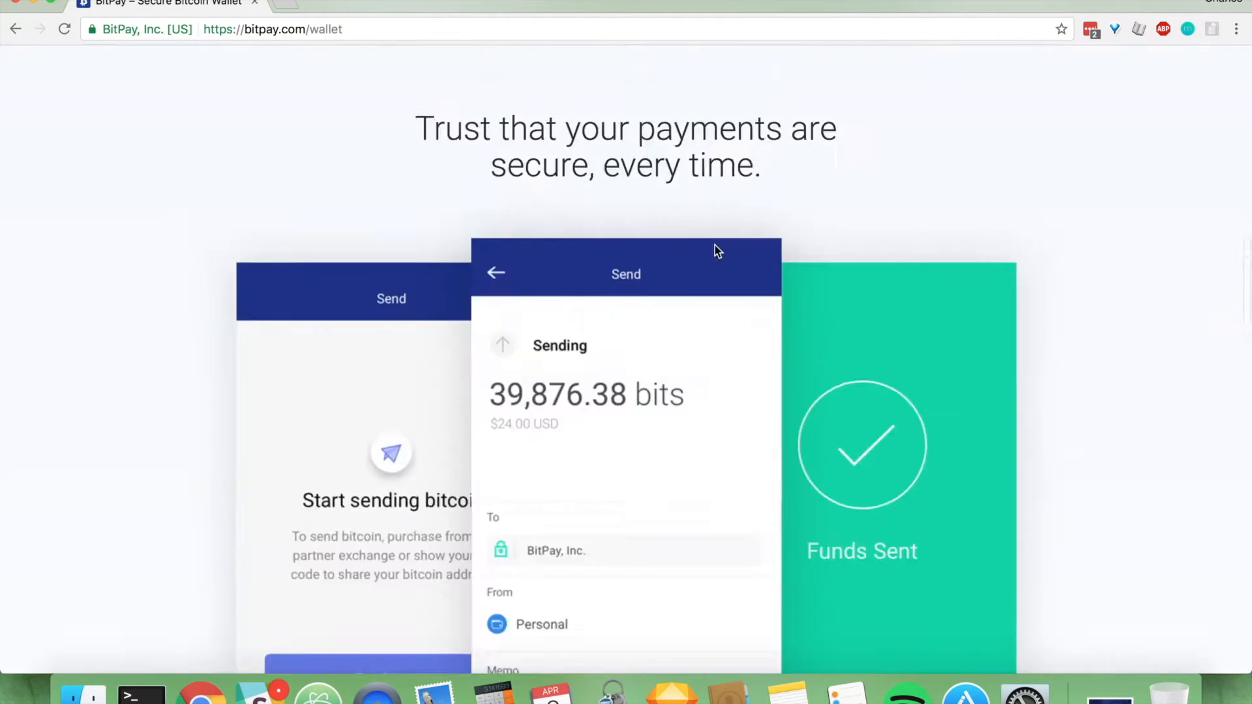
scroll(down, 3)
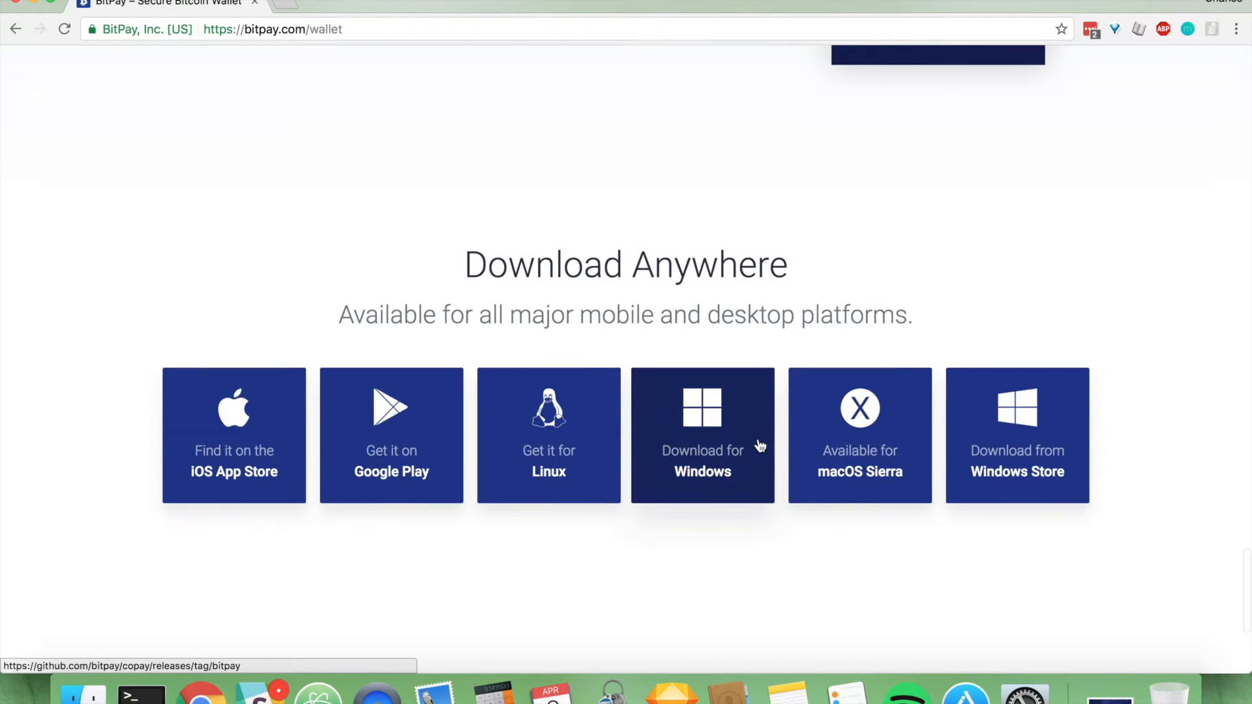
mouse_move(793, 433)
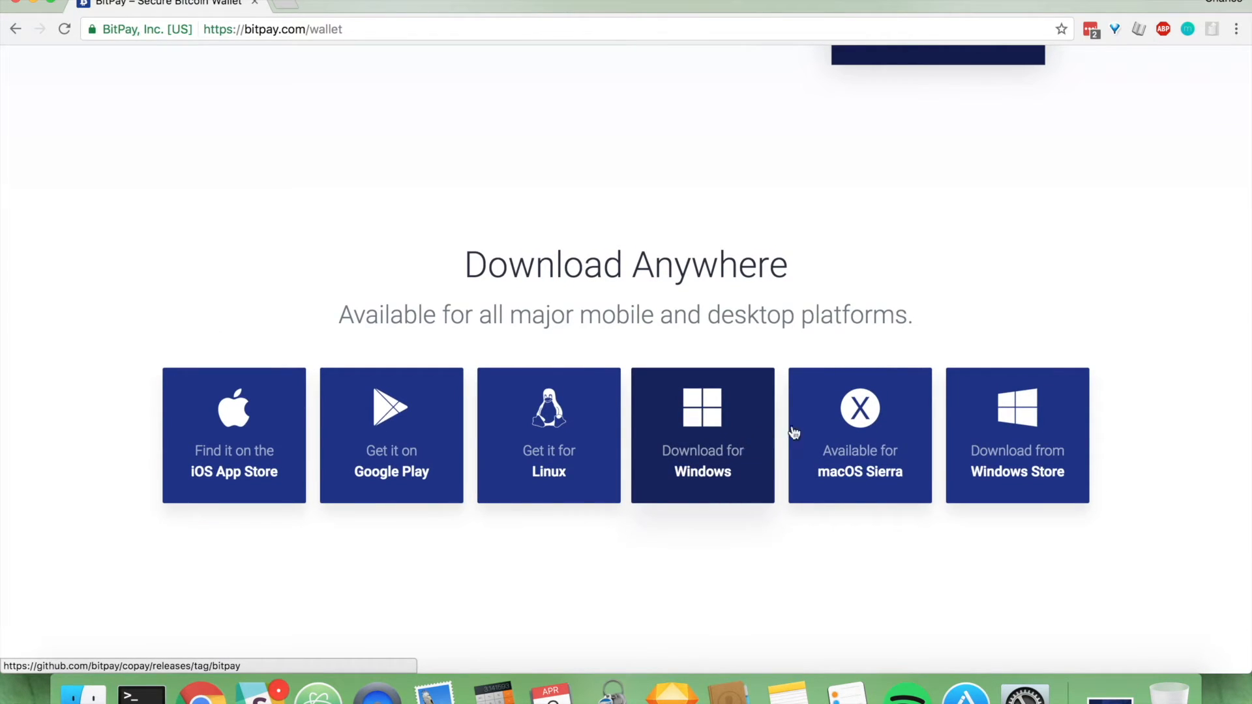
mouse_move(787, 421)
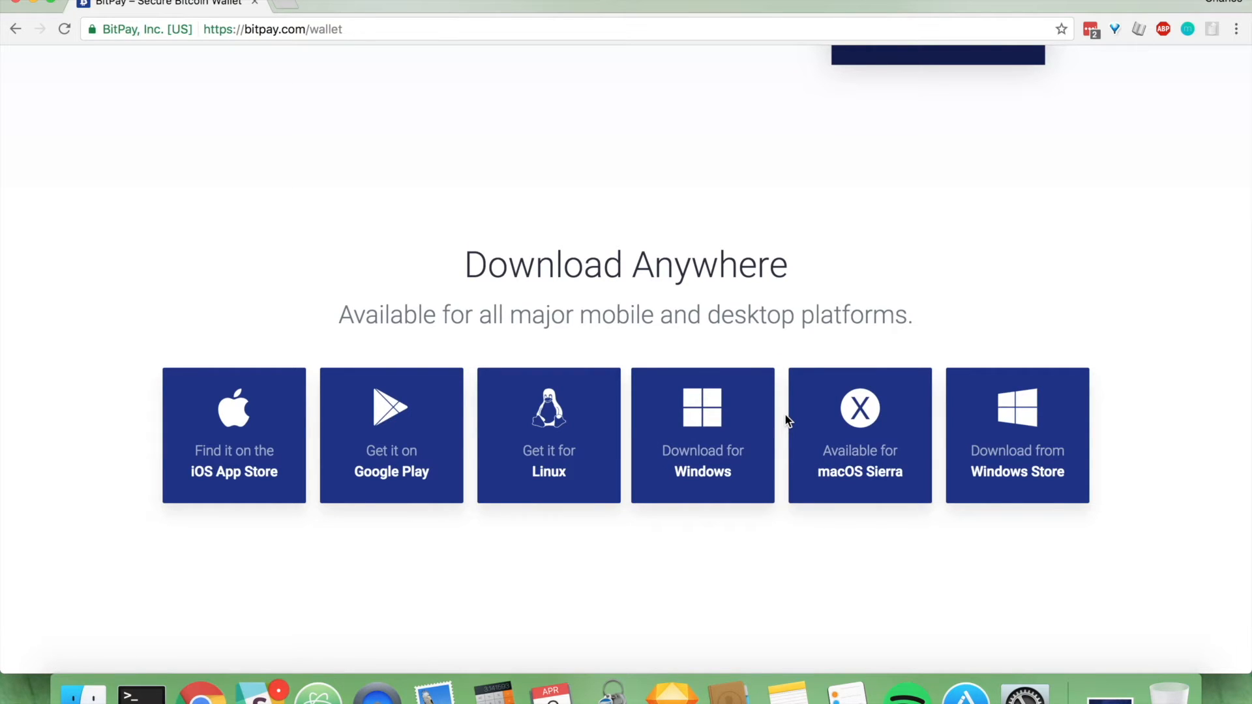
mouse_move(549, 467)
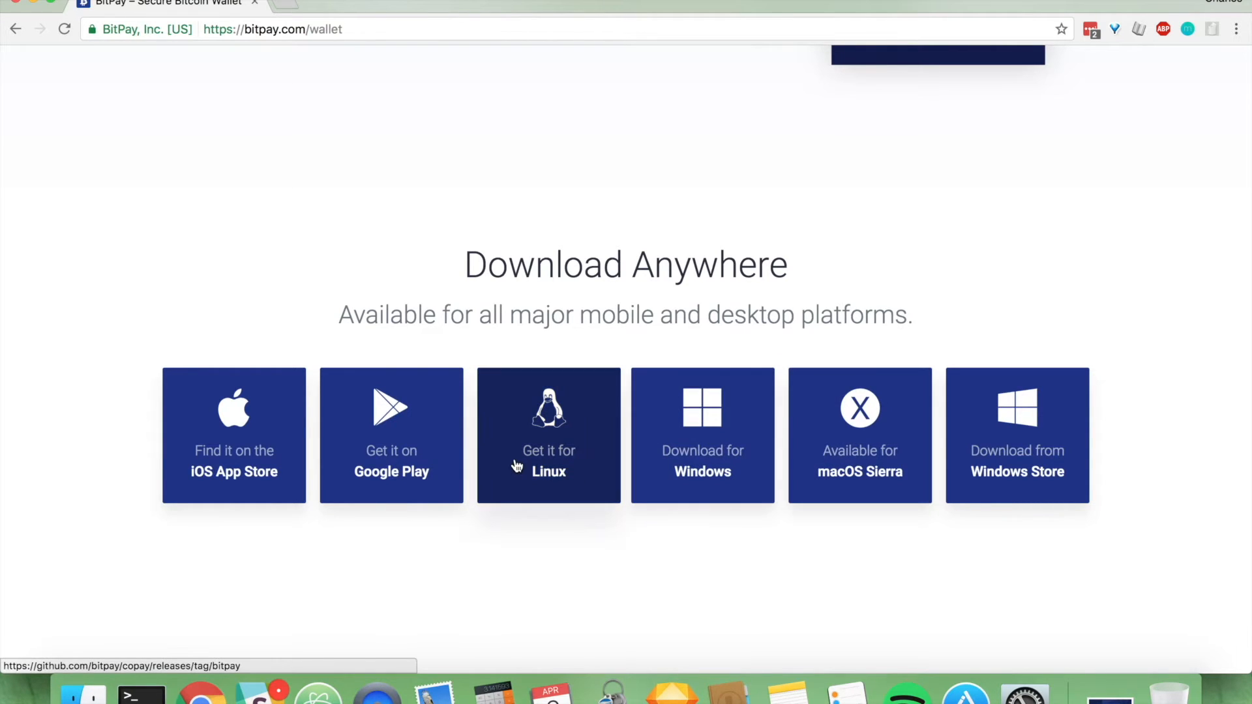
mouse_move(233, 470)
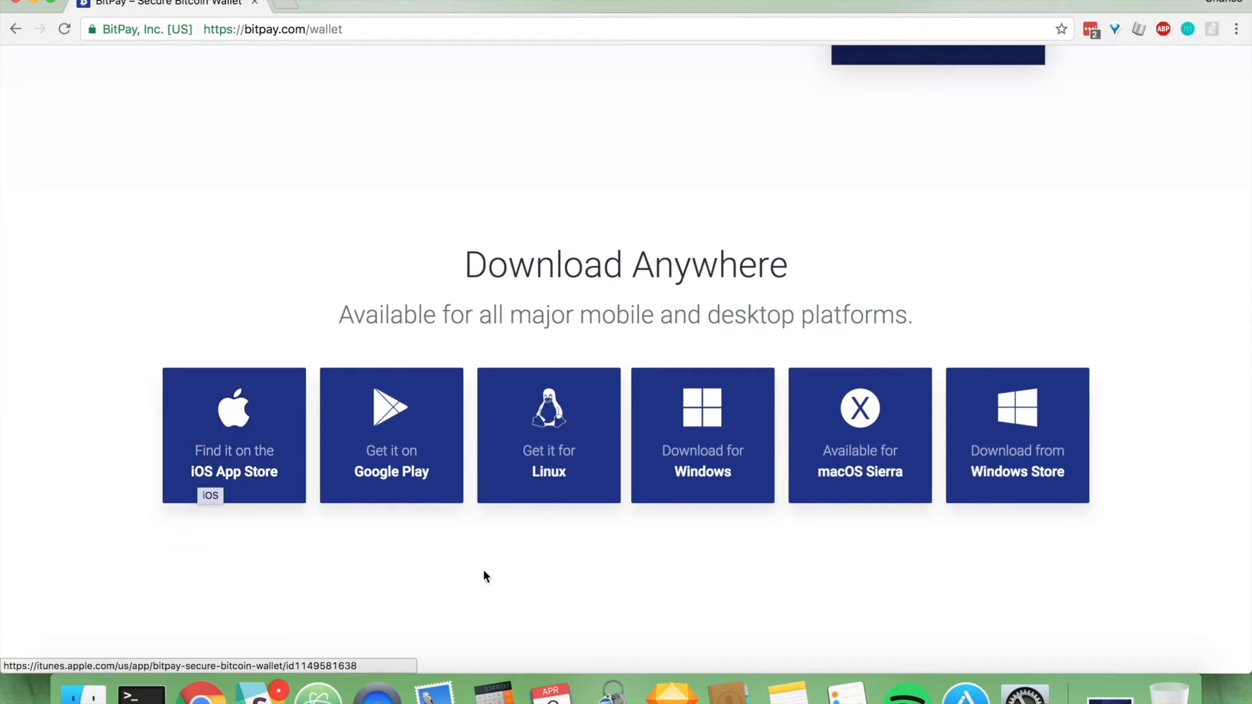
mouse_move(1017, 471)
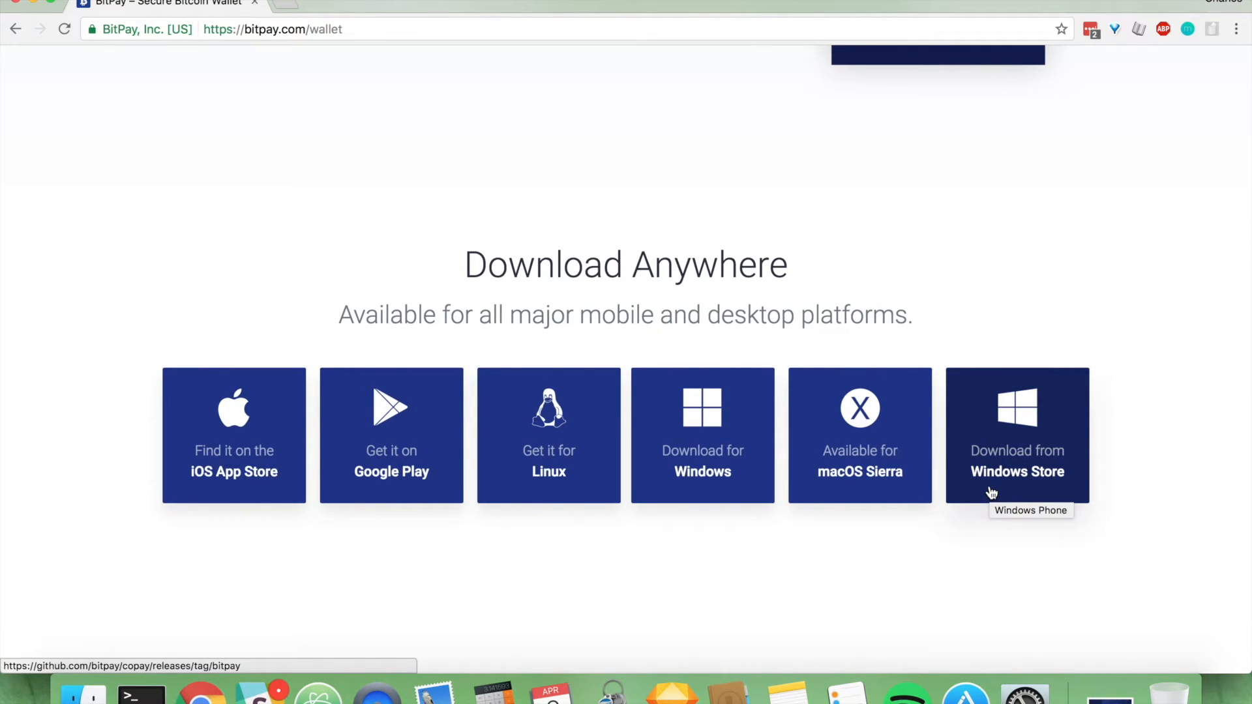
mouse_move(926, 497)
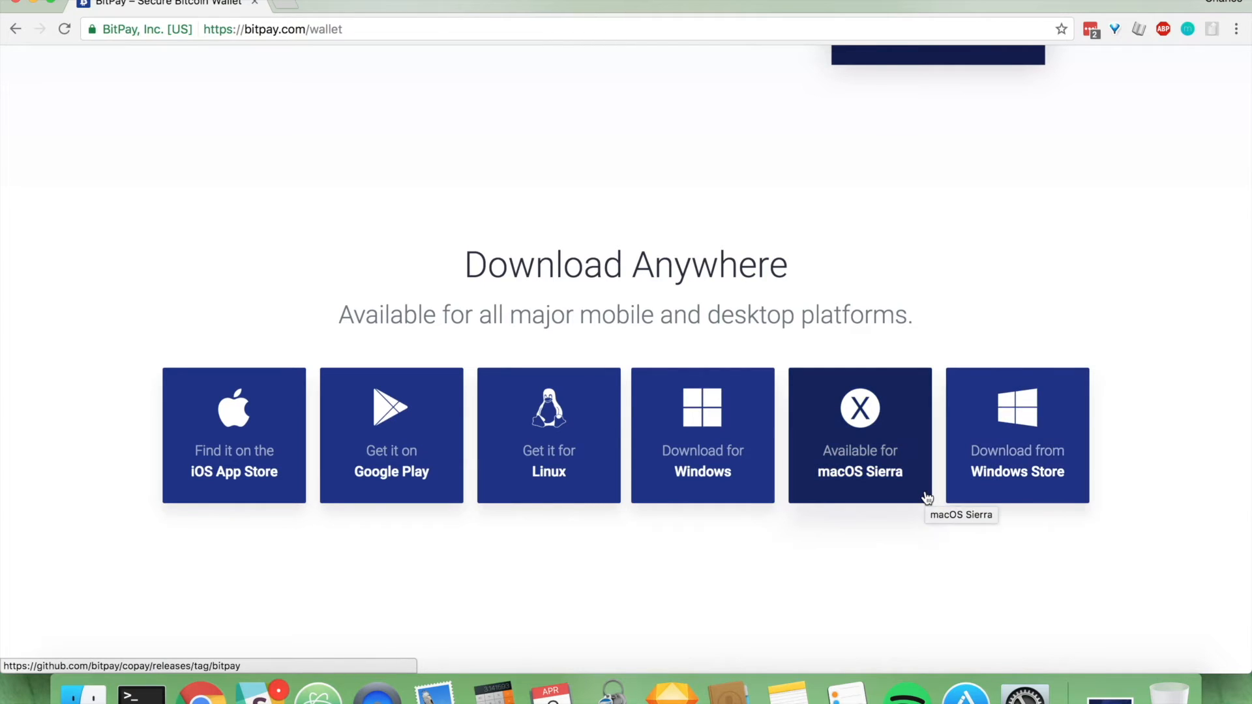
mouse_move(835, 475)
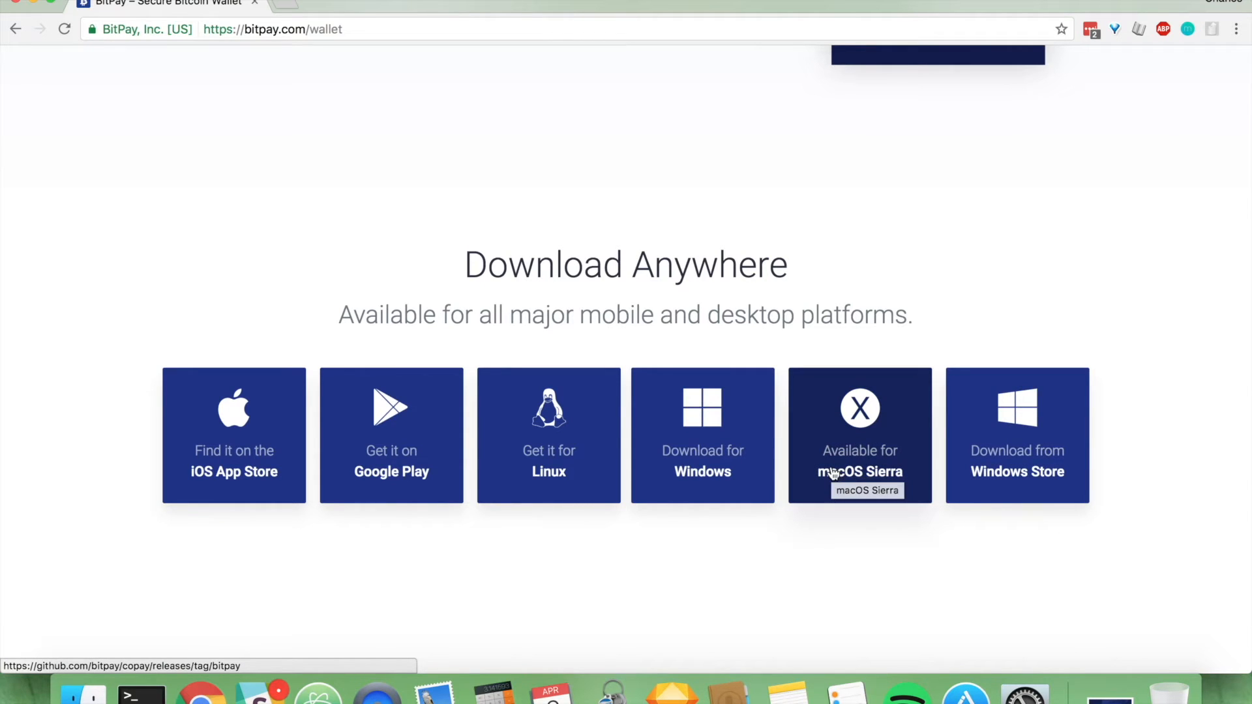
- Reach the BitPay wallet GitHub release page via the macOS Sierra tile and view its download tiles
click(859, 436)
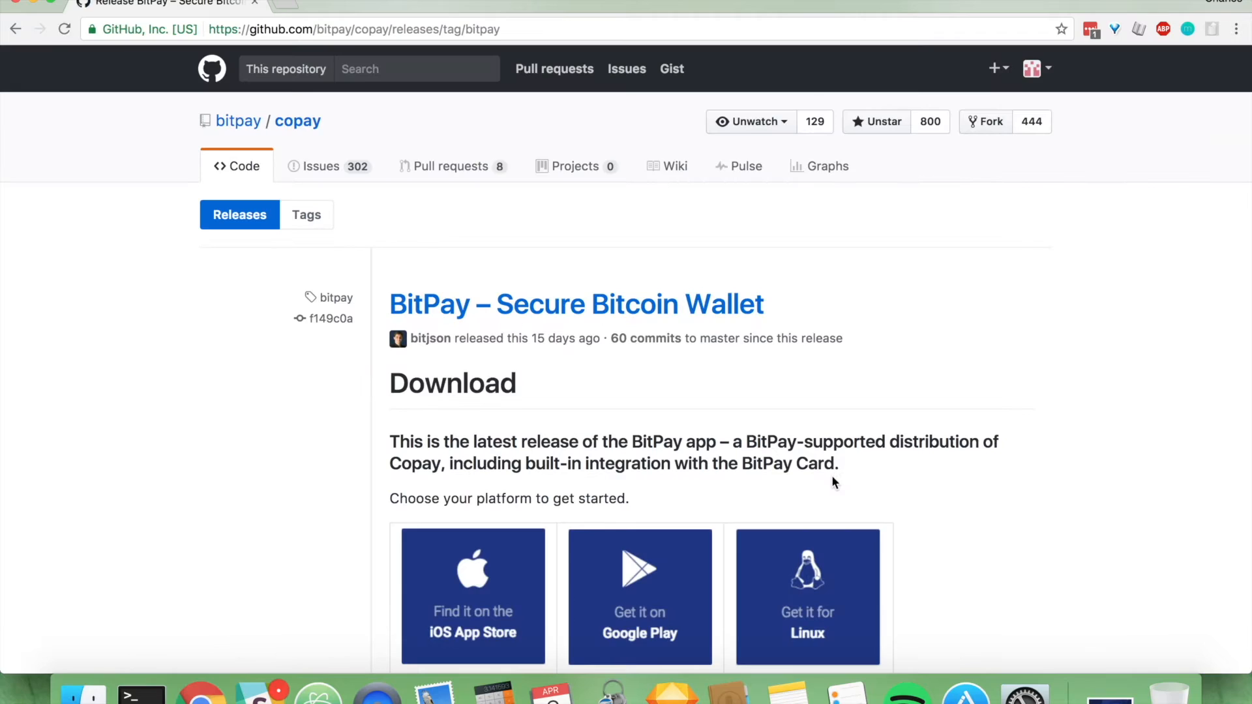
mouse_move(718, 486)
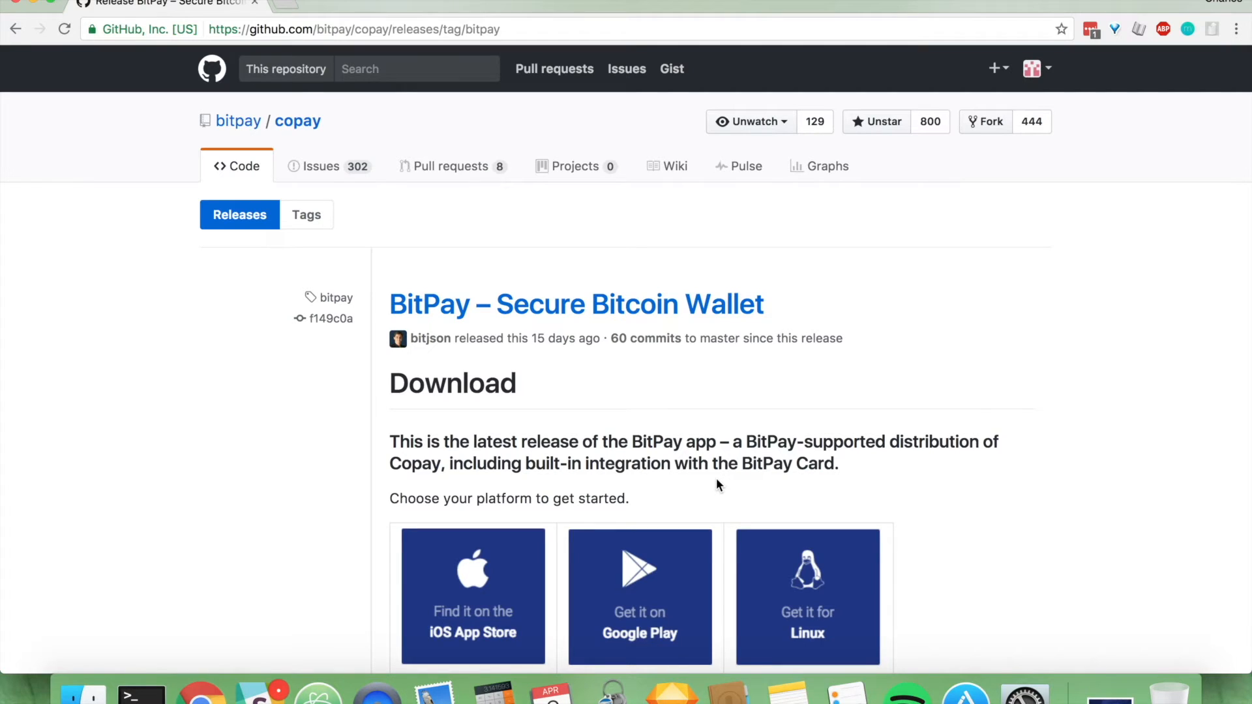
scroll(down, 3)
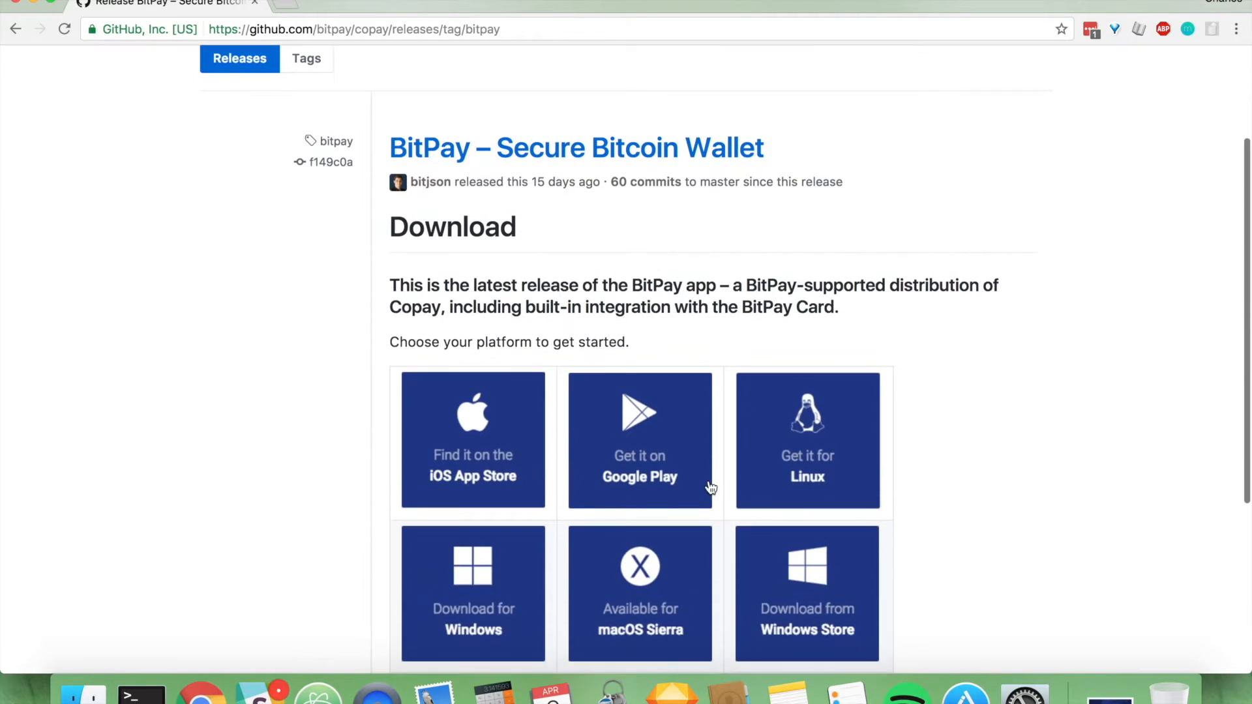
mouse_move(885, 514)
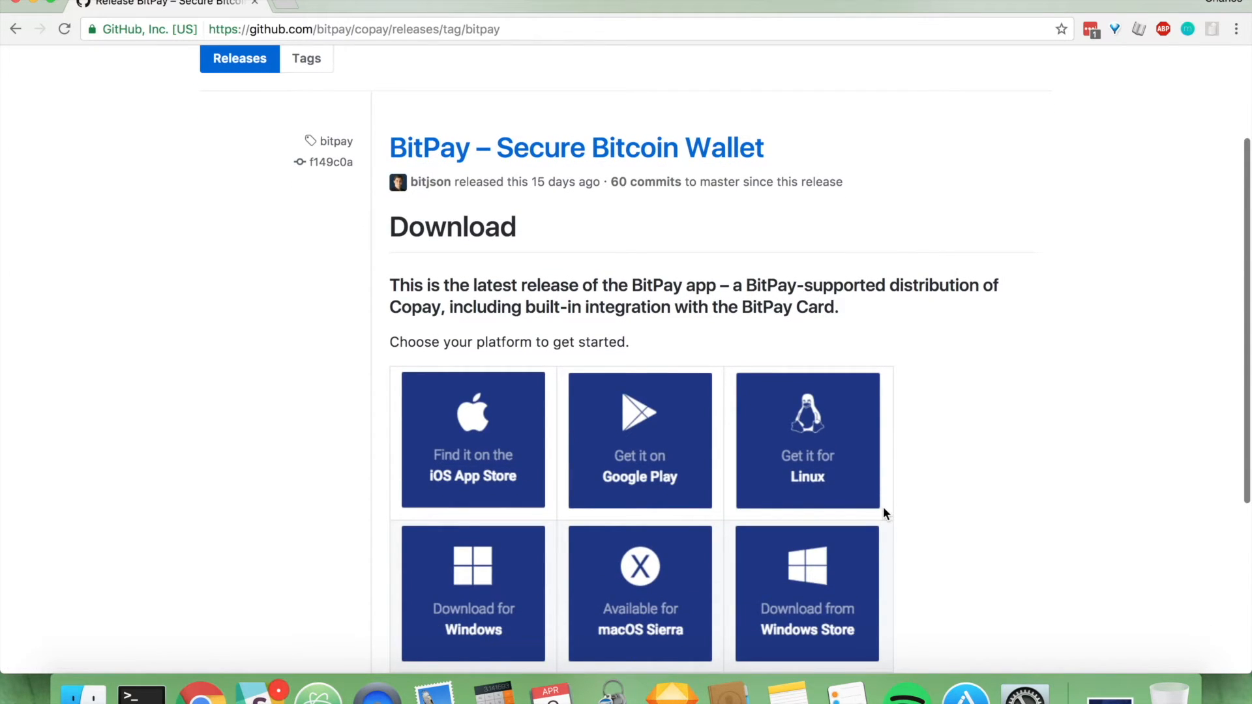
mouse_move(639, 595)
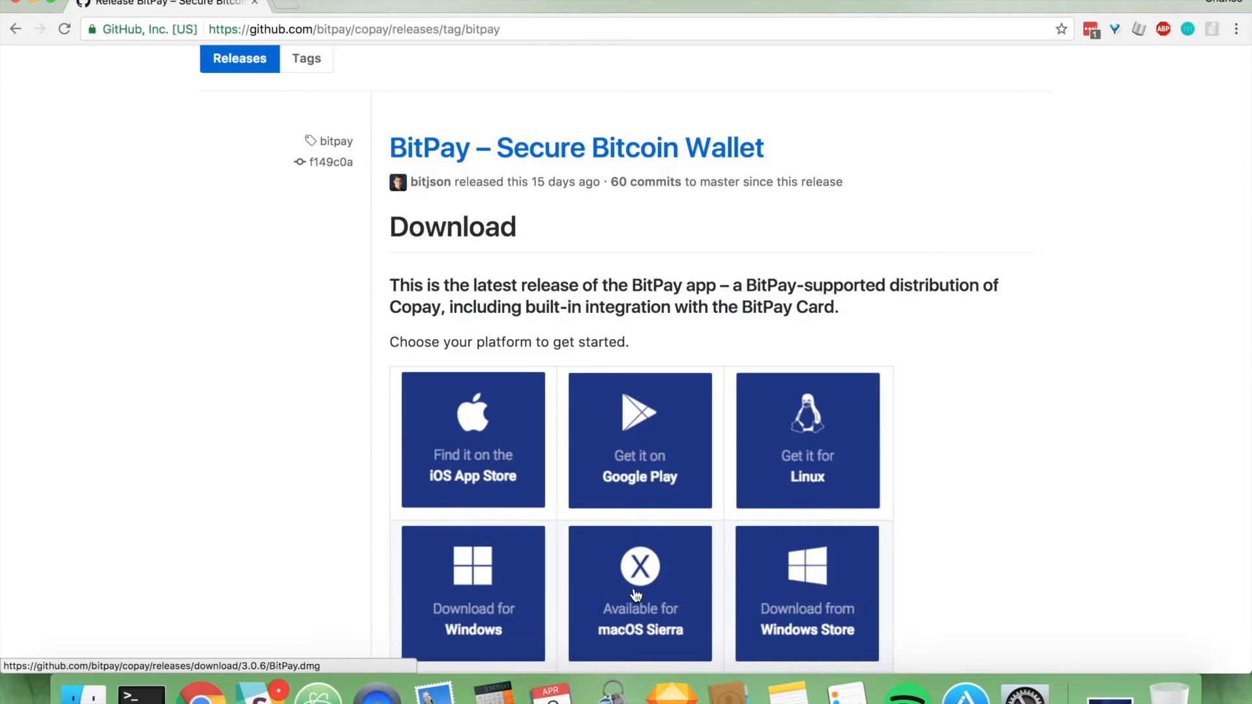
mouse_move(635, 588)
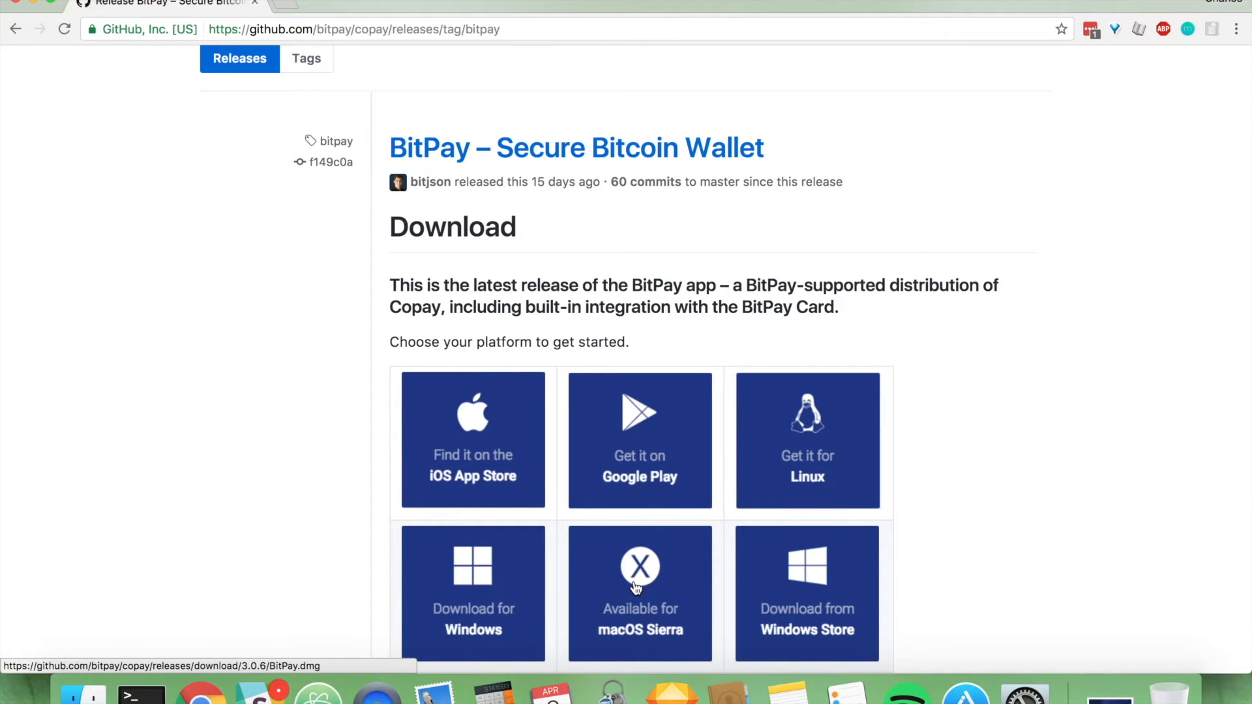
- Start downloading the macOS Sierra BitPay.dmg installer from the release page
click(639, 575)
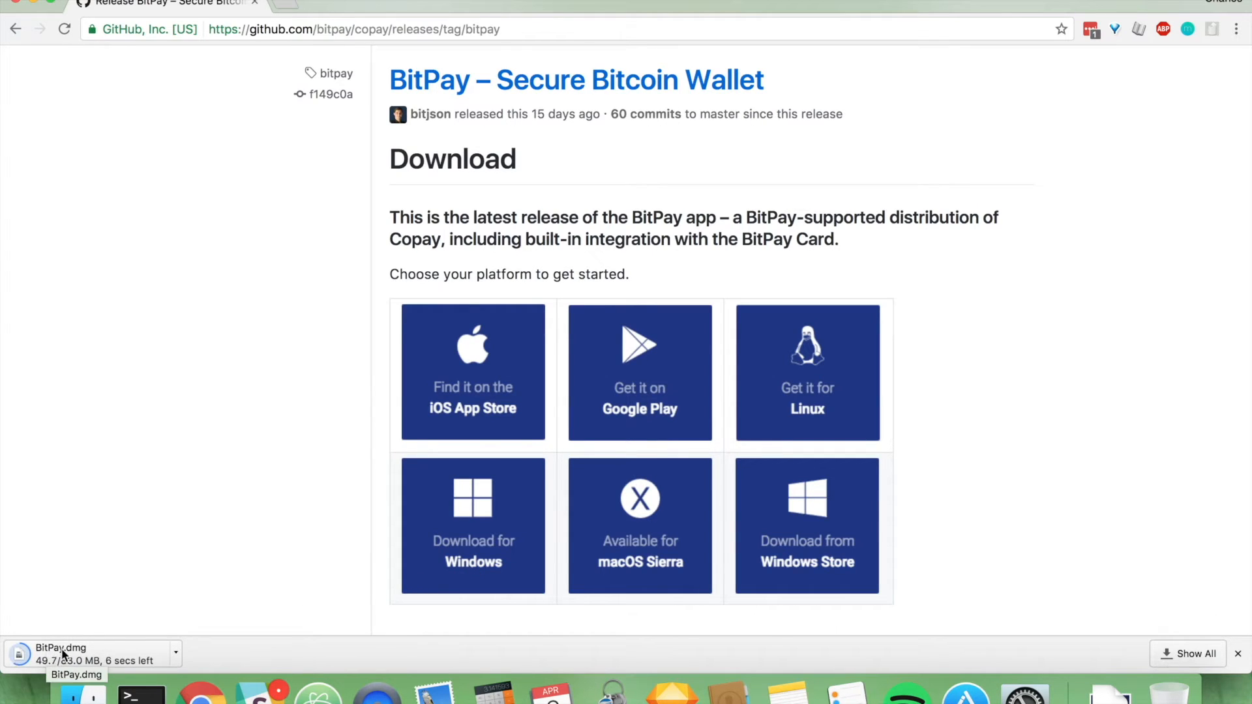
mouse_move(823, 429)
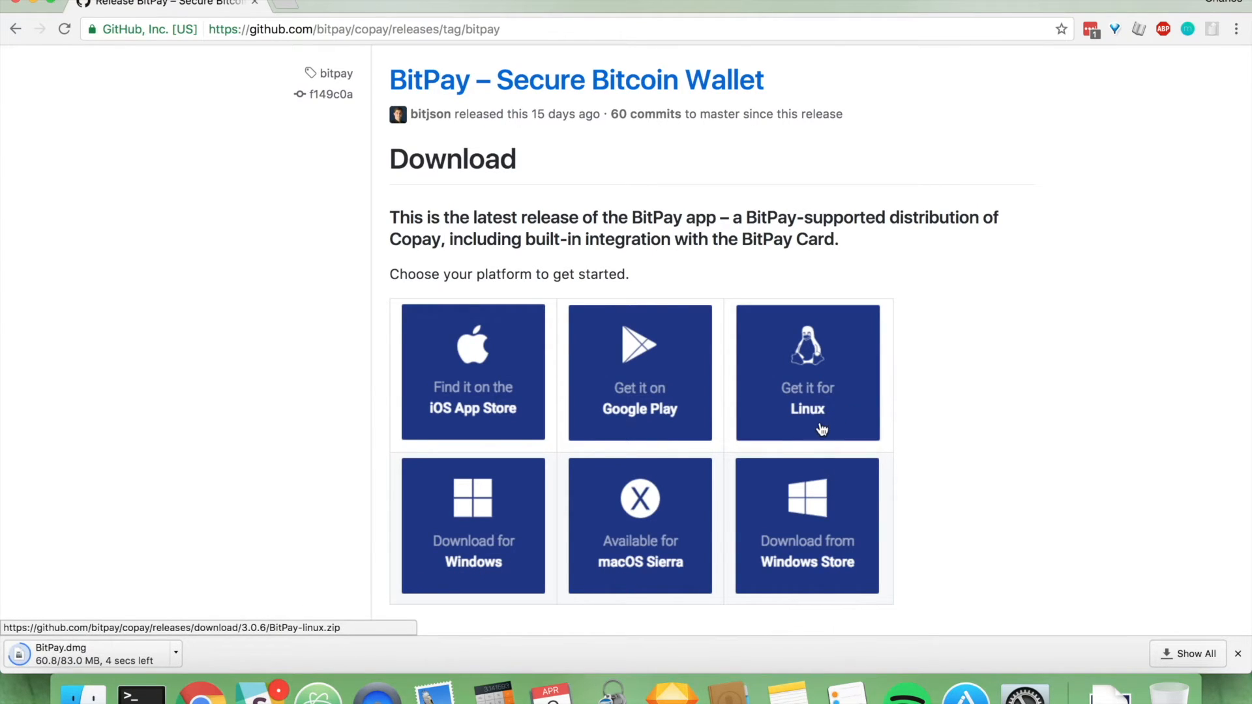
mouse_move(142, 687)
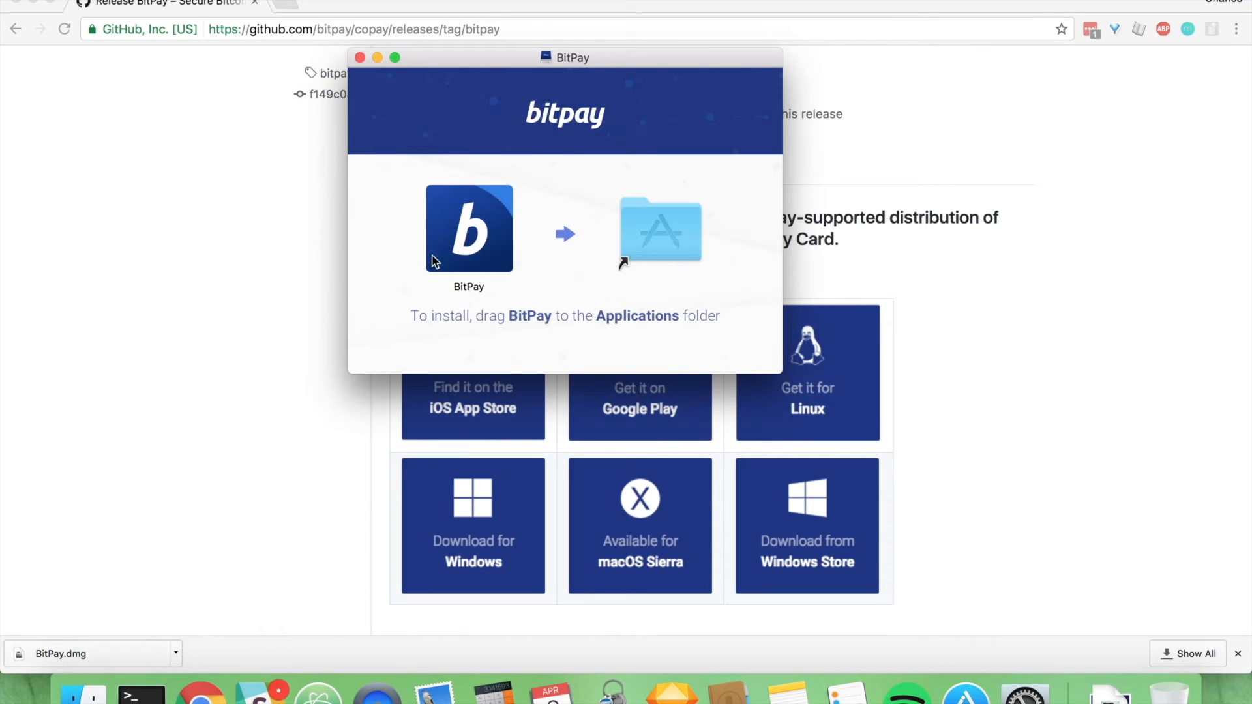
- Install BitPay from the disk image into Applications and launch it from Launchpad
click(468, 229)
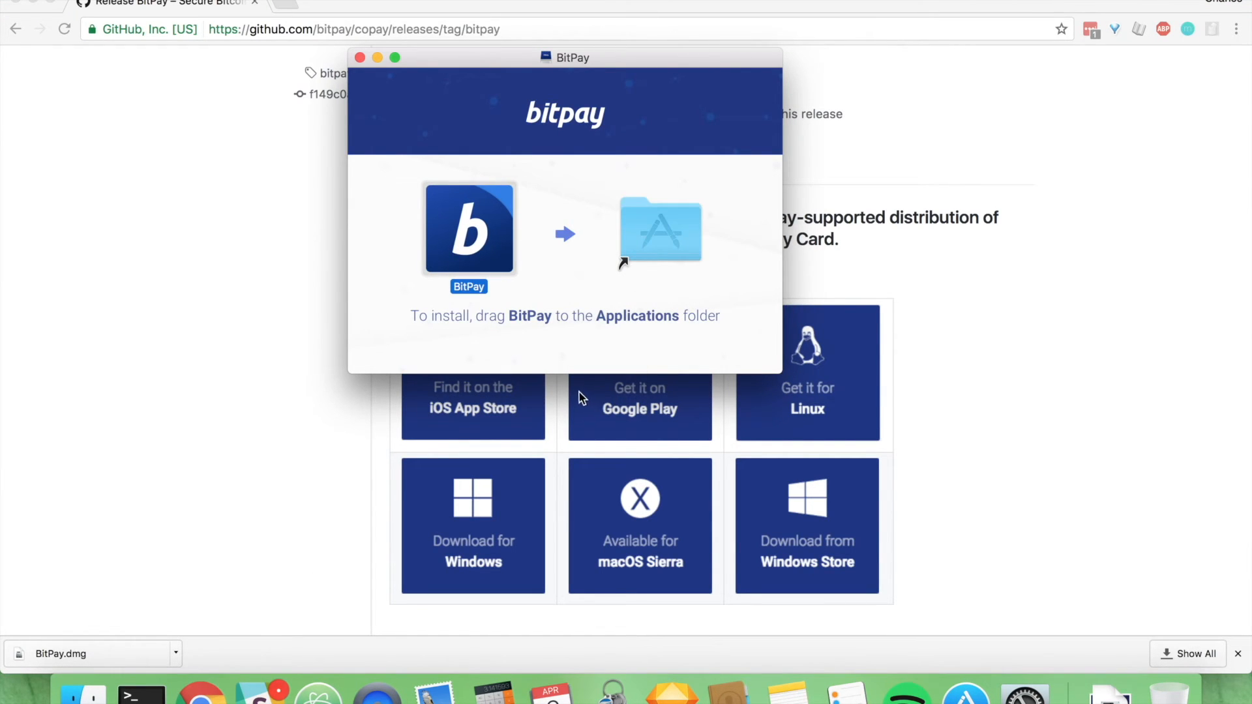
mouse_move(576, 395)
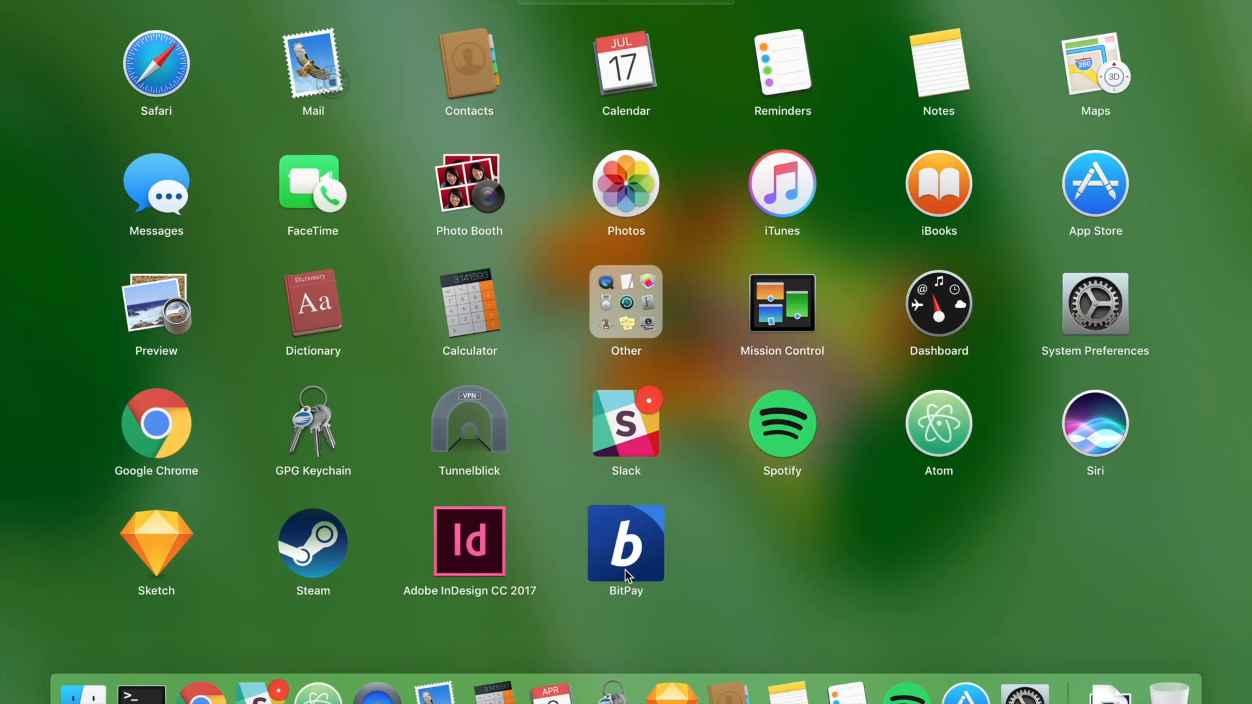
click(626, 542)
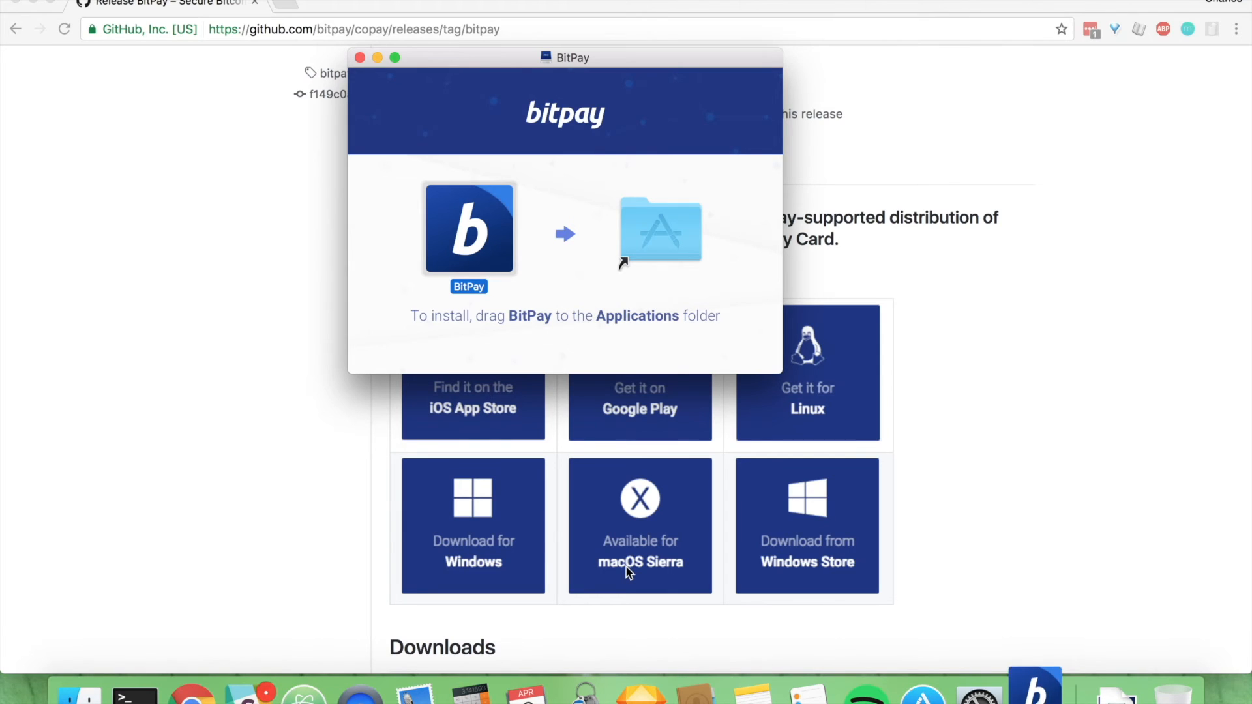
- Launch the BitPay app, reaching the downloaded-from-Internet security prompt
double_click(468, 228)
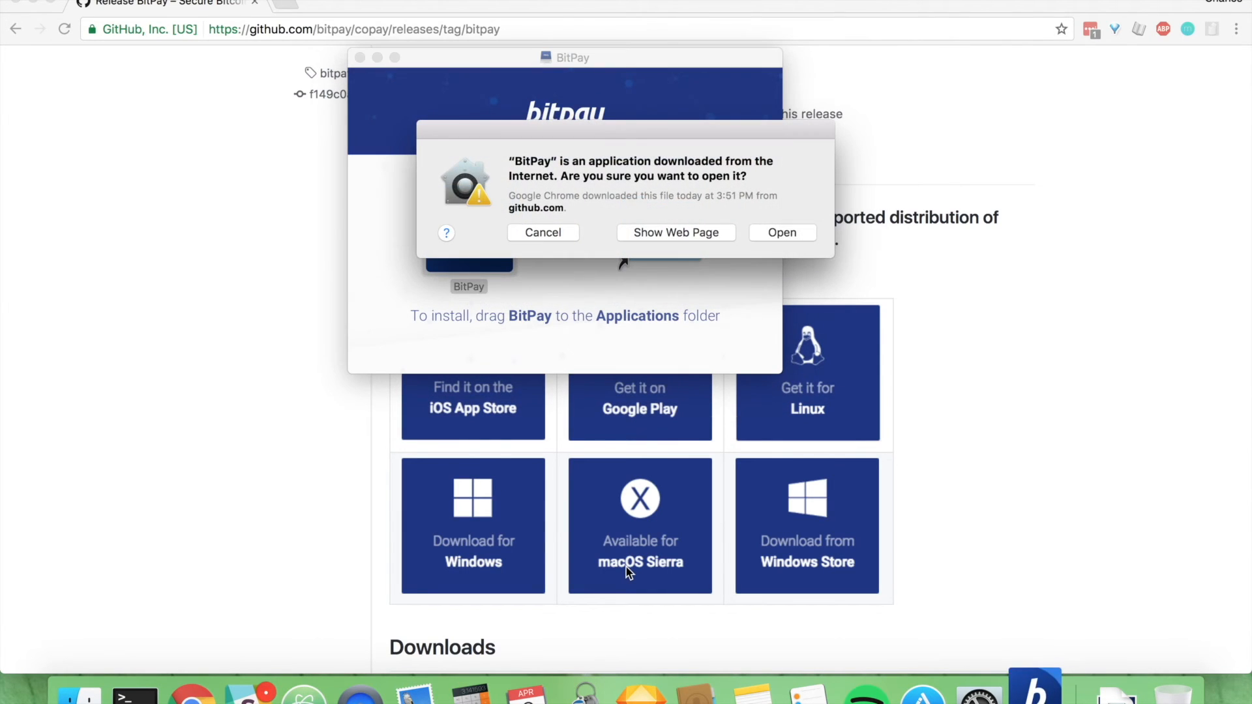
mouse_move(627, 504)
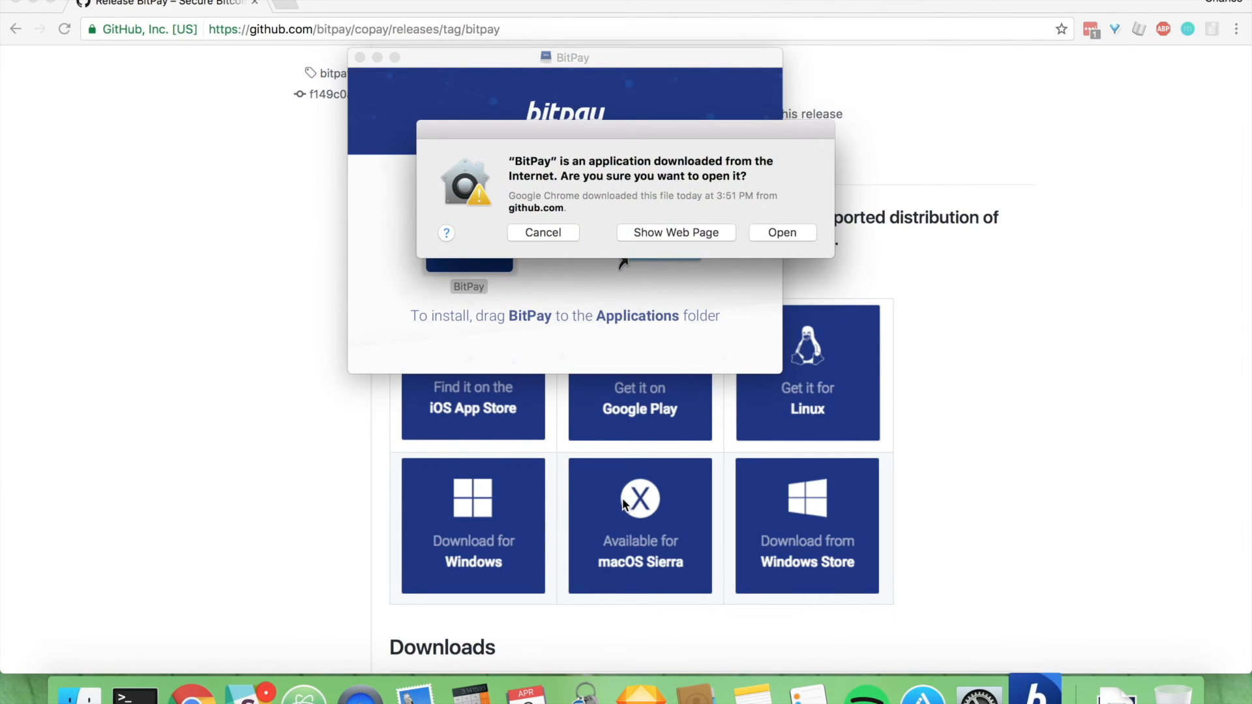
mouse_move(749, 260)
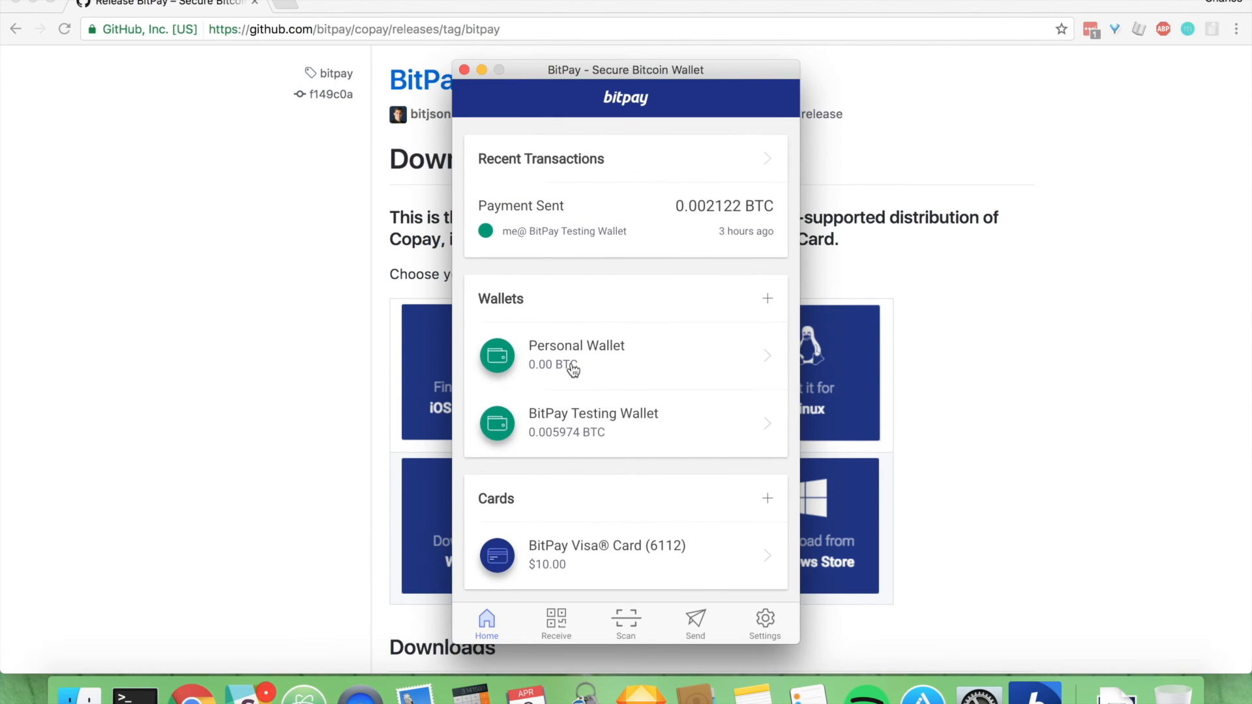
mouse_move(560, 368)
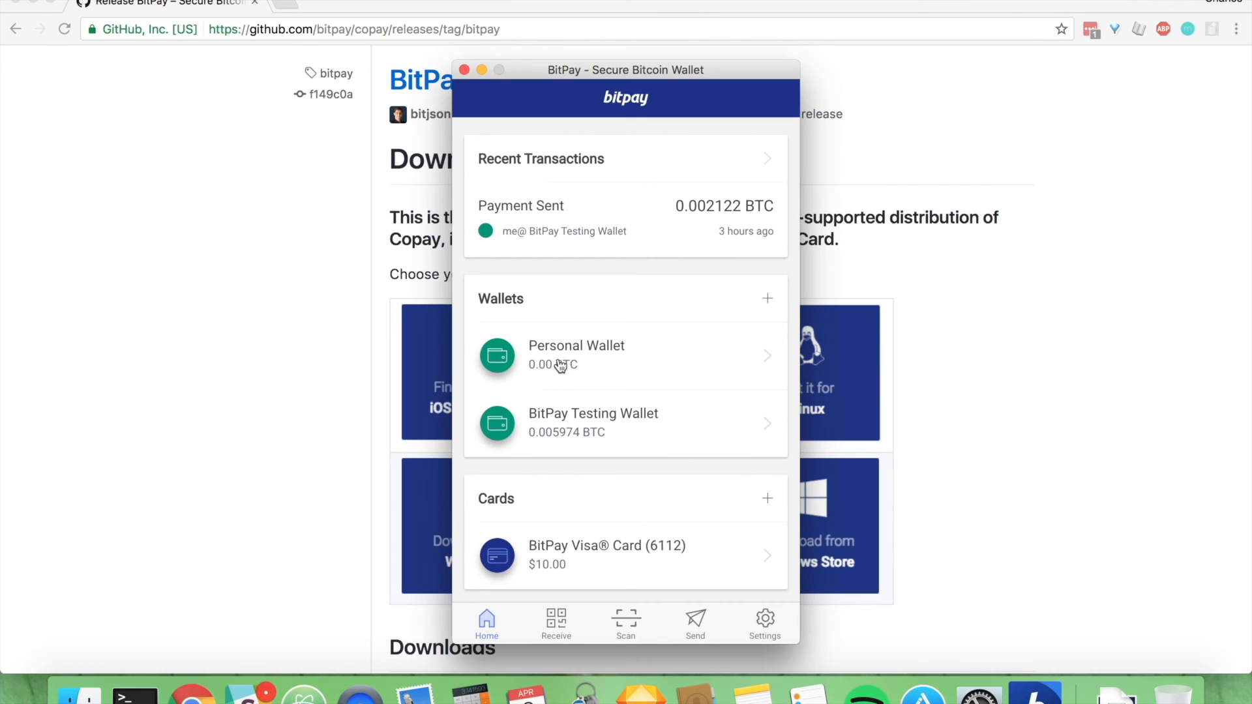